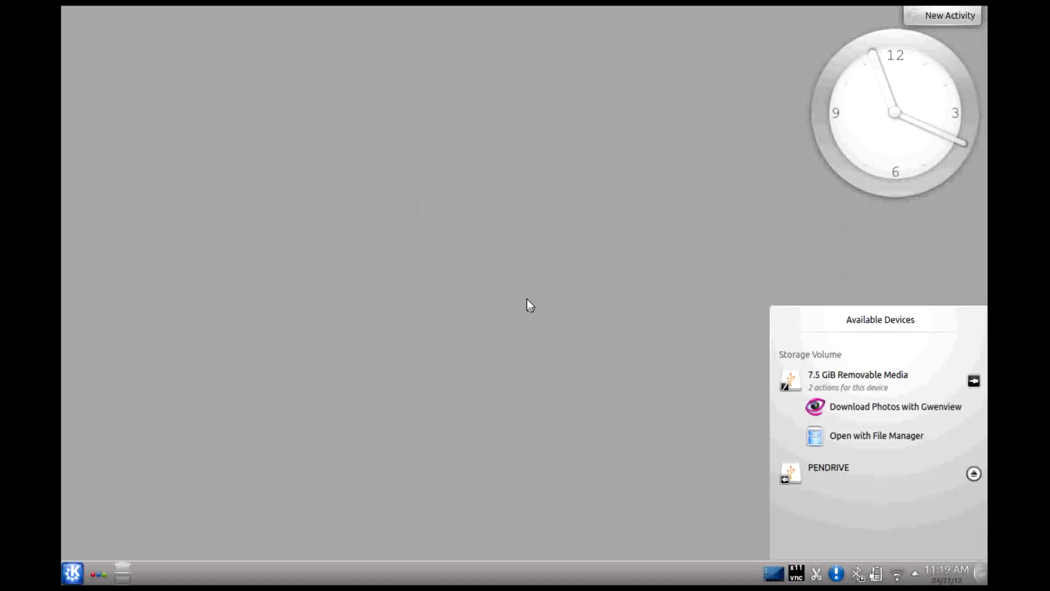
{"action": "mouse_move", "coordinate": [713, 384]}
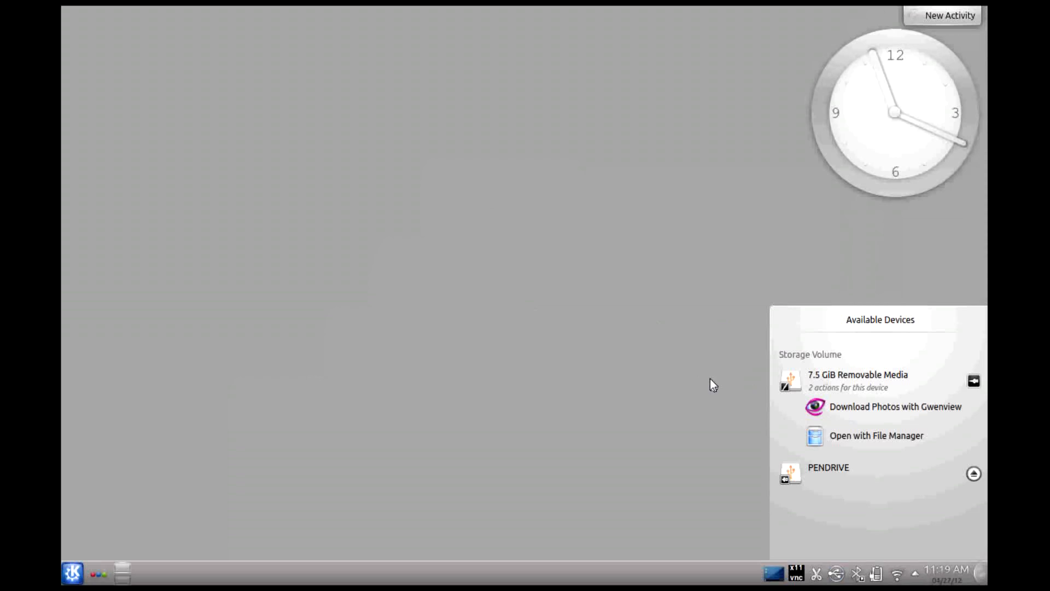
Open the K menu launcher and switch to its Applications category list
{"action": "left_click", "coordinate": [72, 572]}
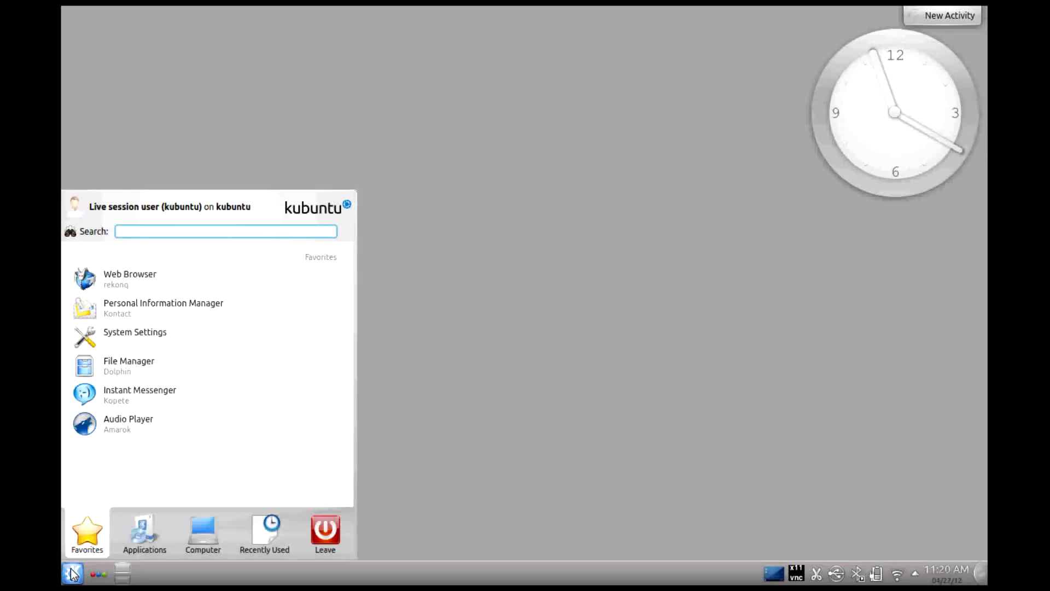
{"action": "left_click", "coordinate": [144, 532]}
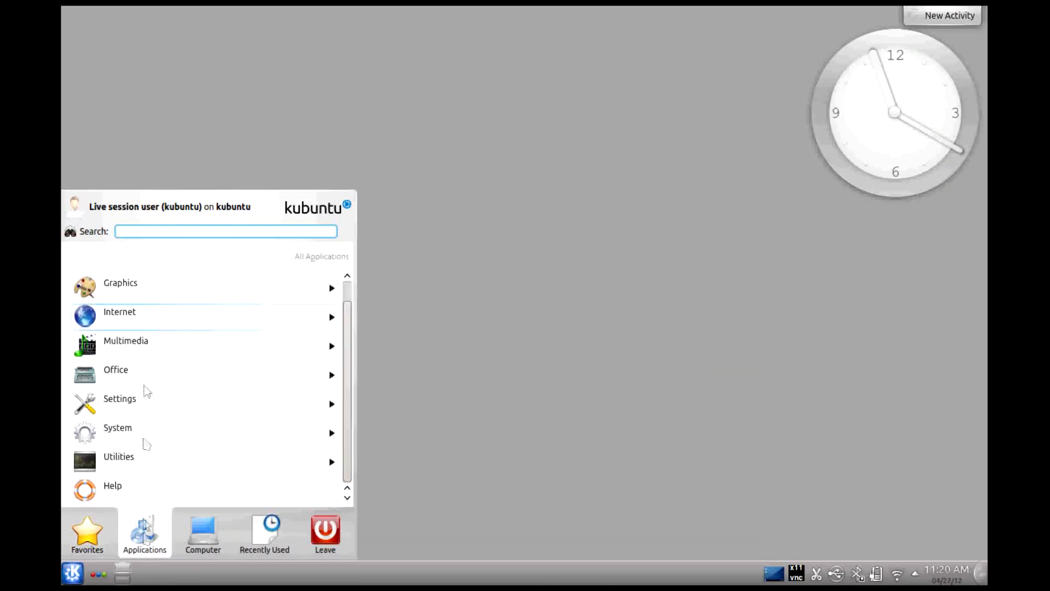
Open System Settings and launch the Partition Manager module under System Administration
{"action": "left_click", "coordinate": [119, 398]}
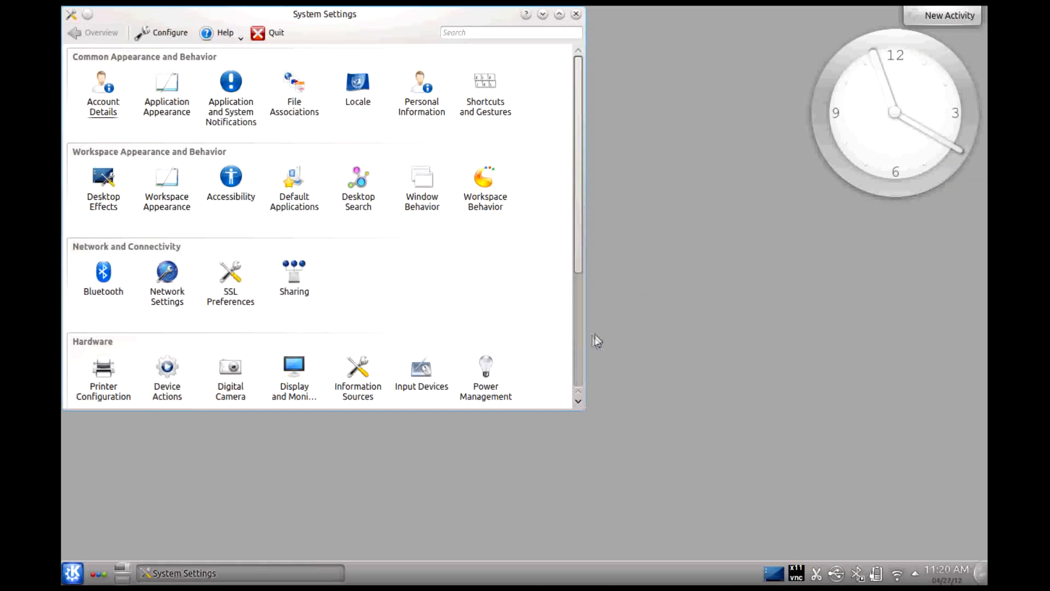
{"action": "scroll", "scroll_direction": "down", "scroll_amount": 3}
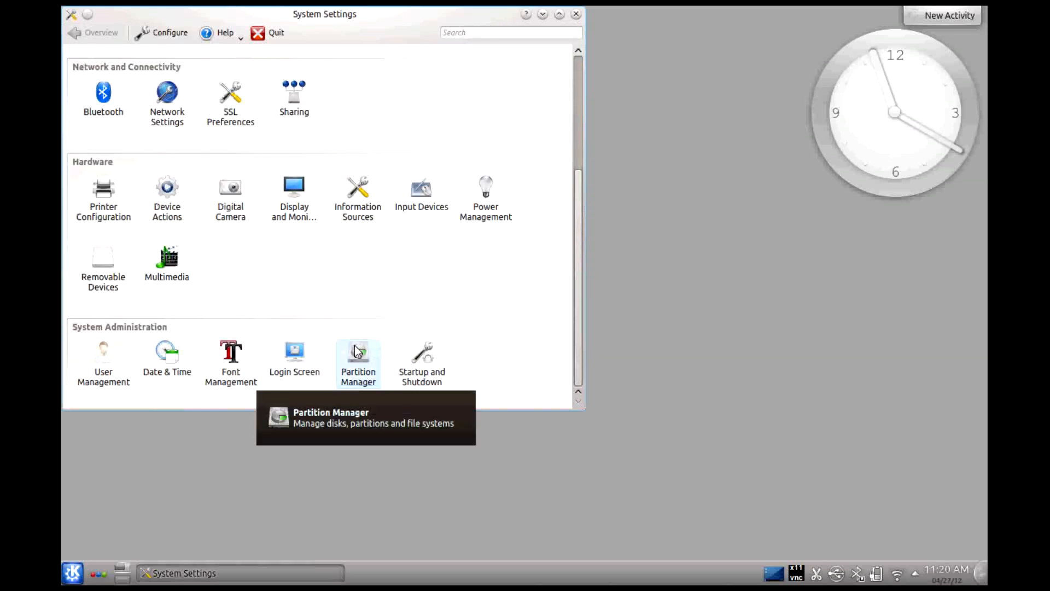
{"action": "left_click", "coordinate": [358, 359]}
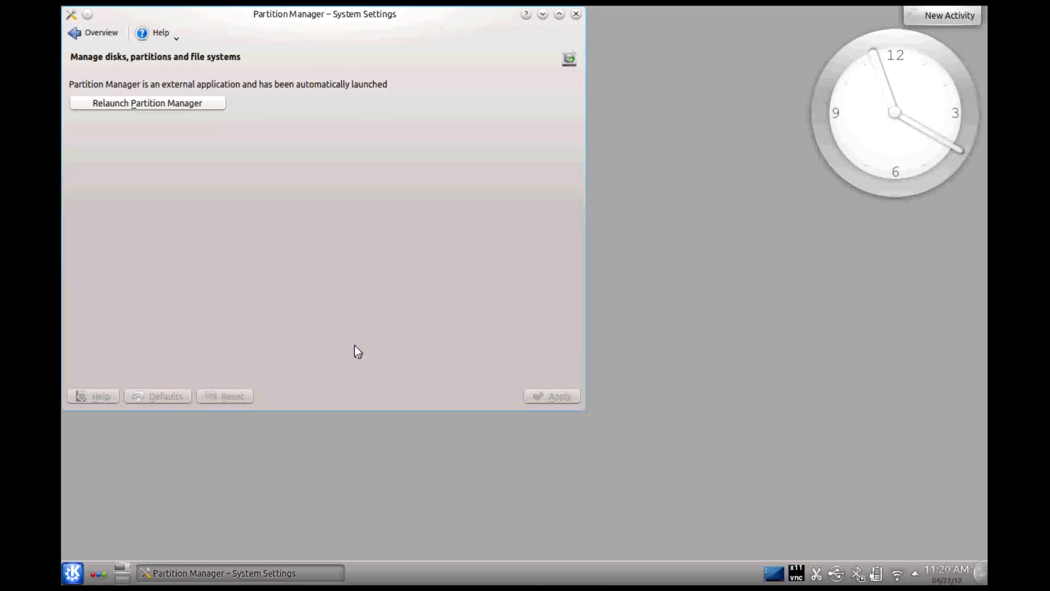
{"action": "mouse_move", "coordinate": [166, 109]}
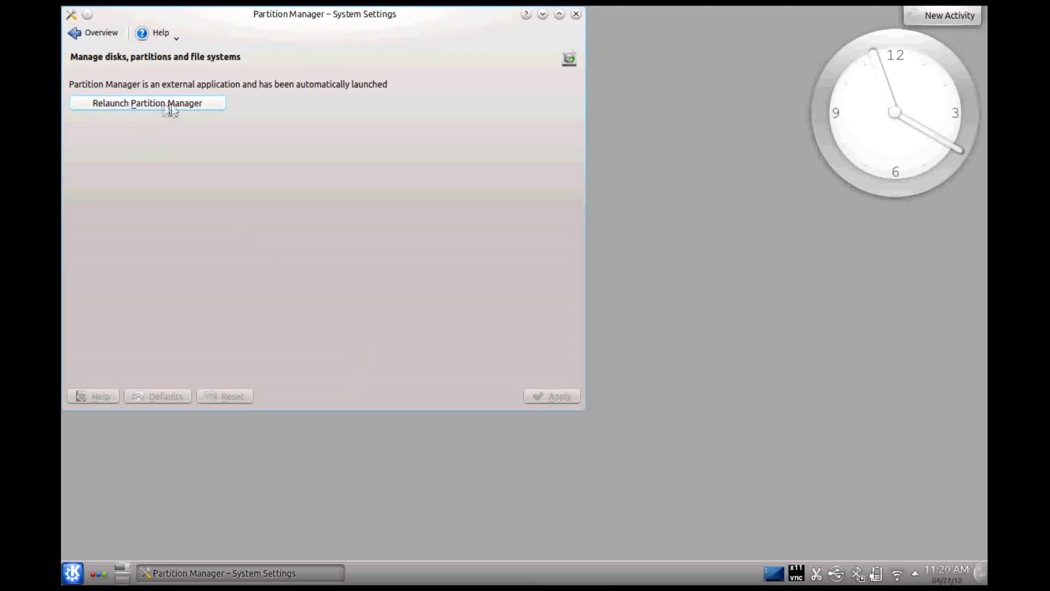
{"action": "mouse_move", "coordinate": [185, 121]}
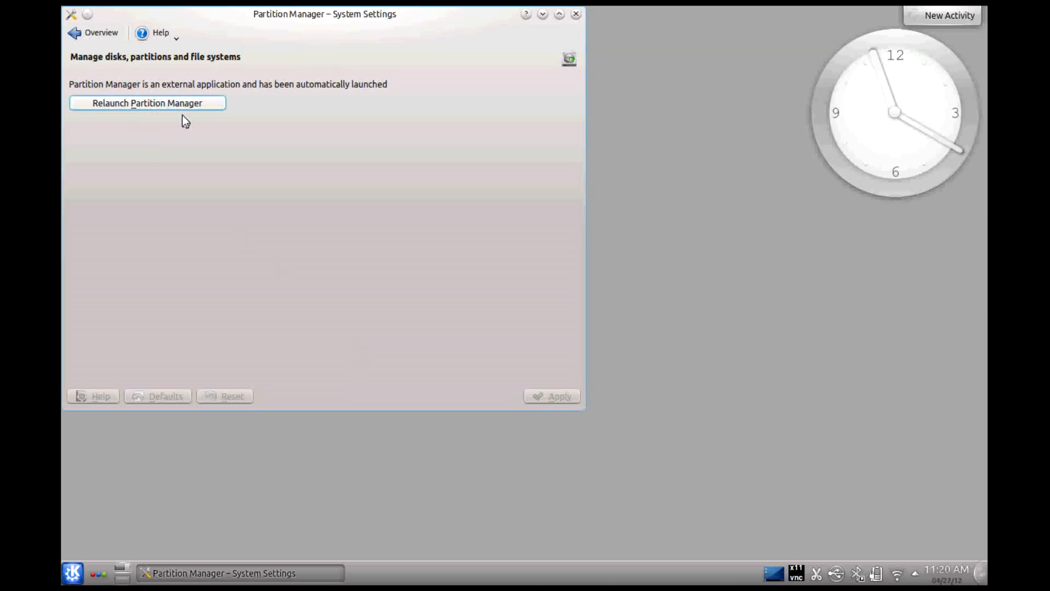
Relaunch Partition Manager and browse /dev/sda, /dev/sdb, then the SD card /dev/sdc with its 7.48 GiB fat32 partition
{"action": "left_click", "coordinate": [147, 103]}
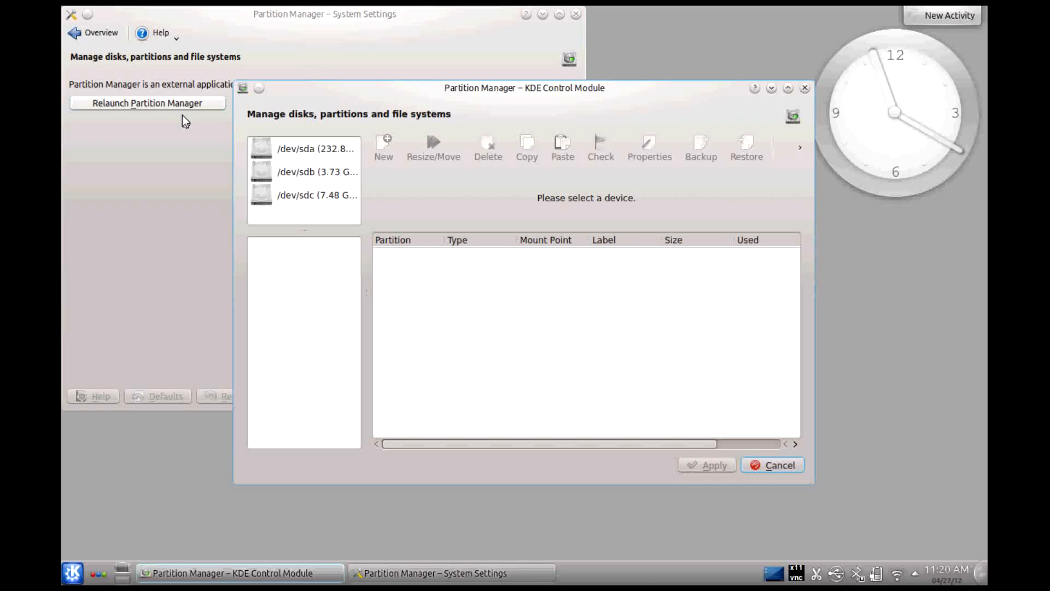
{"action": "left_click", "coordinate": [315, 148]}
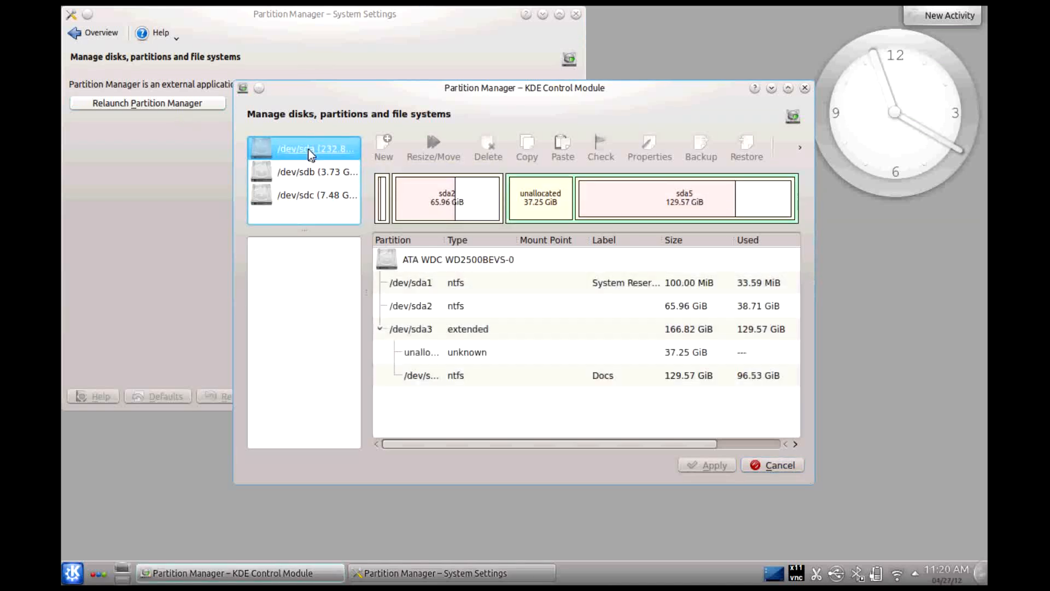
{"action": "left_click", "coordinate": [317, 172]}
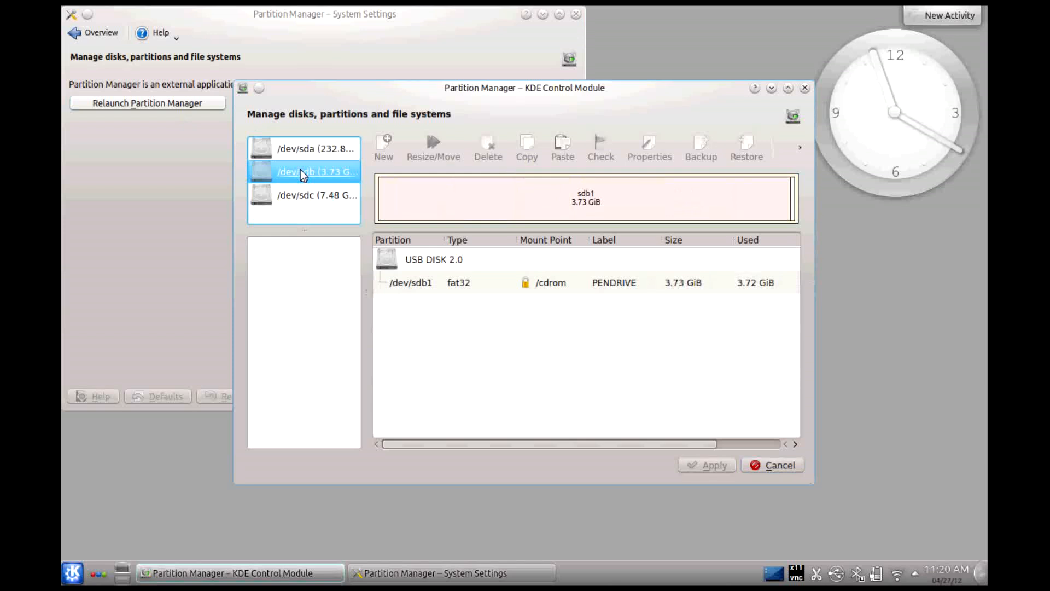
{"action": "left_click", "coordinate": [317, 194]}
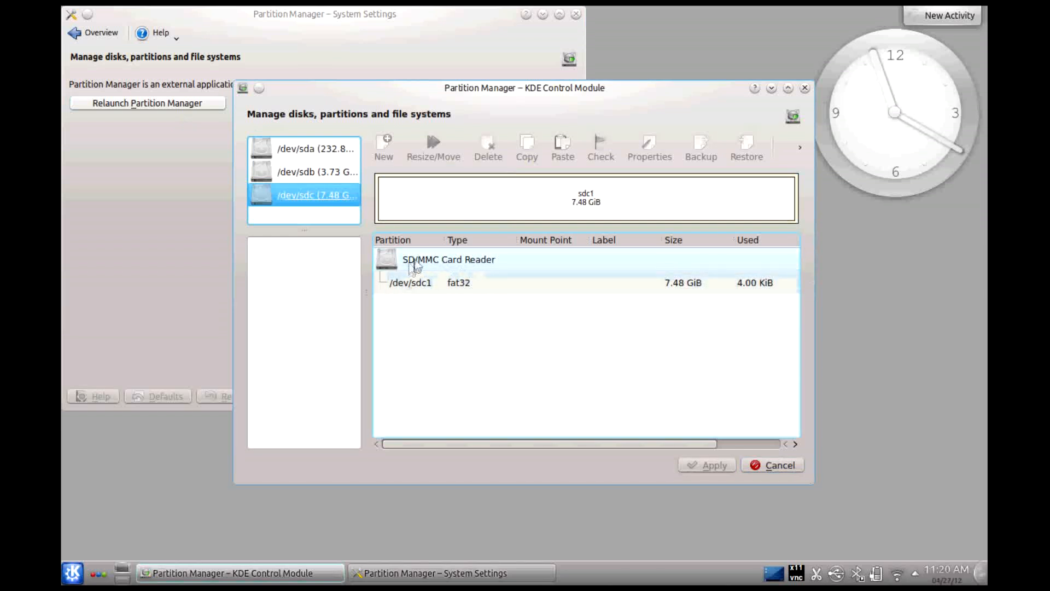
{"action": "left_click", "coordinate": [458, 282]}
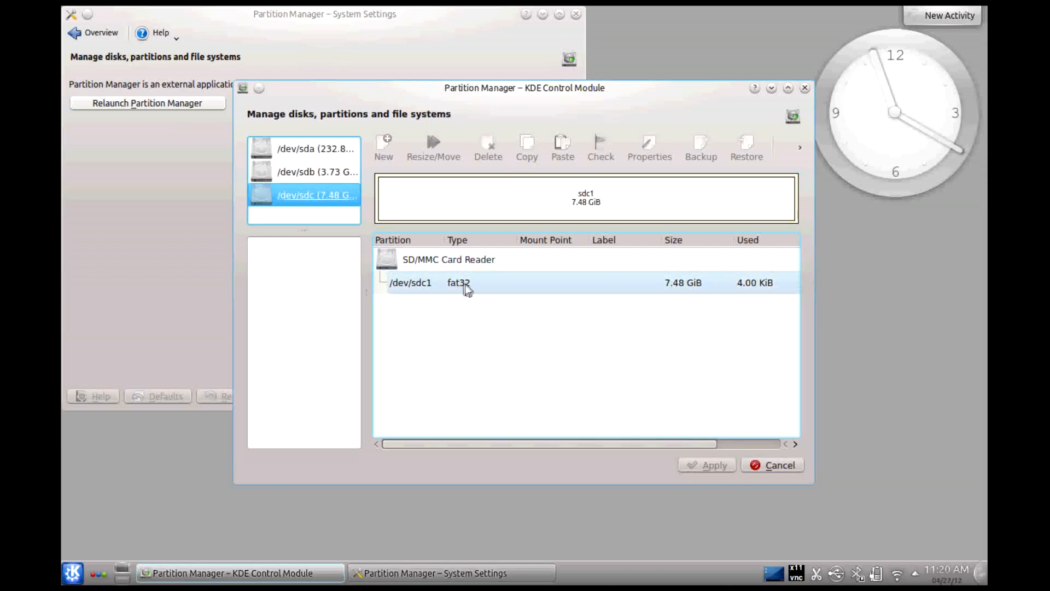
Queue deletion of fat32 partition /dev/sdc1, leaving the SD card's 7.48 GiB unallocated
{"action": "left_click", "coordinate": [459, 282]}
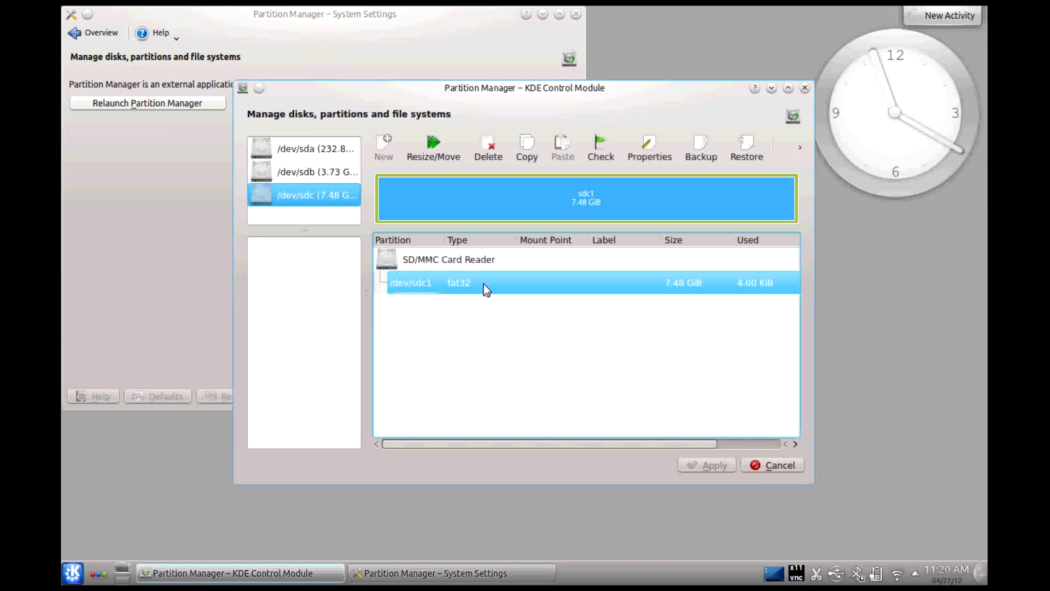
{"action": "left_click", "coordinate": [487, 145]}
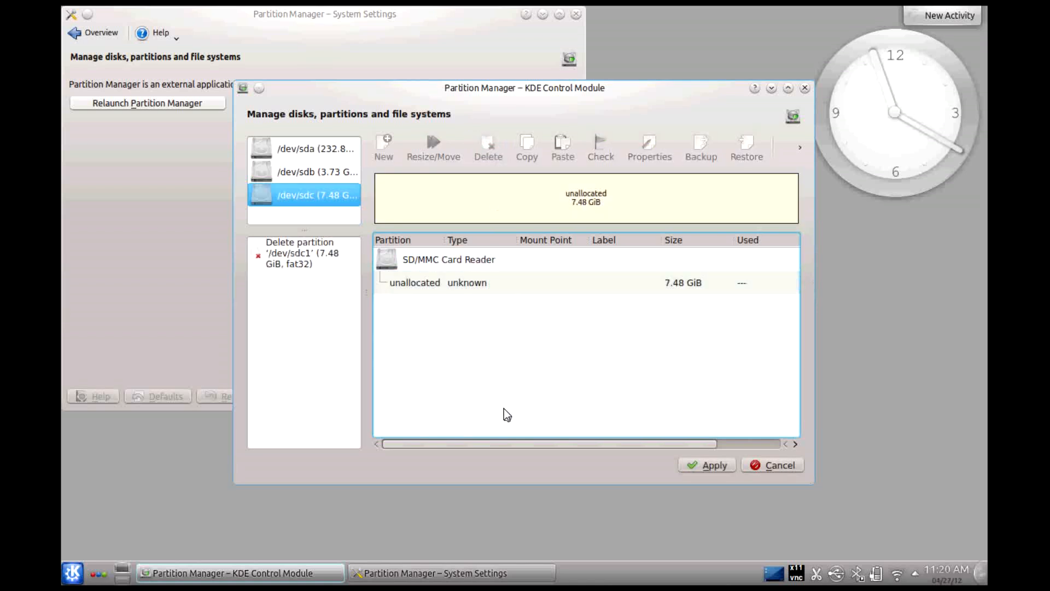
{"action": "left_click", "coordinate": [466, 282]}
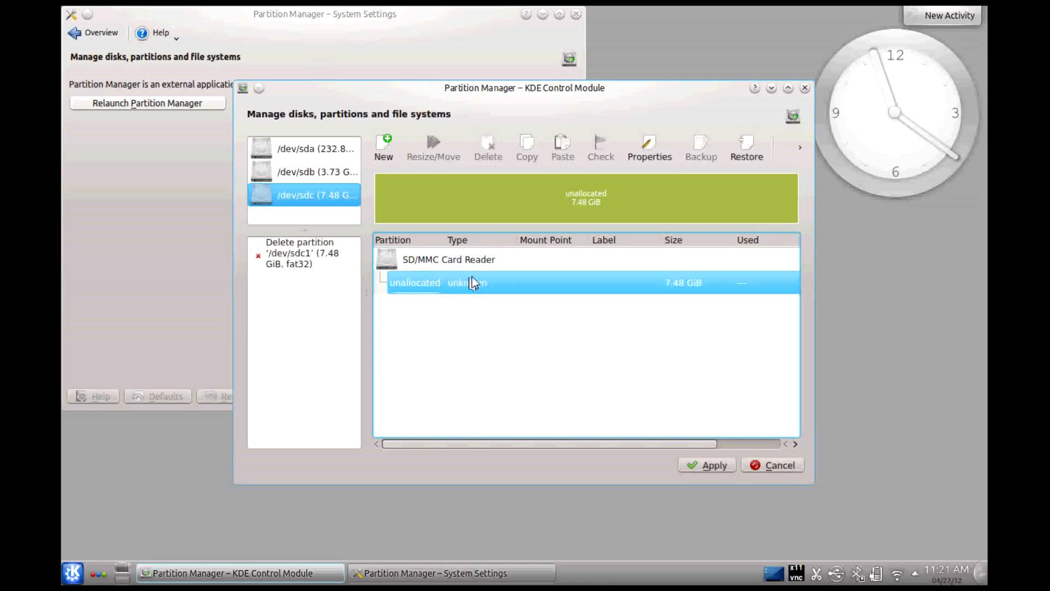
{"action": "mouse_move", "coordinate": [384, 145]}
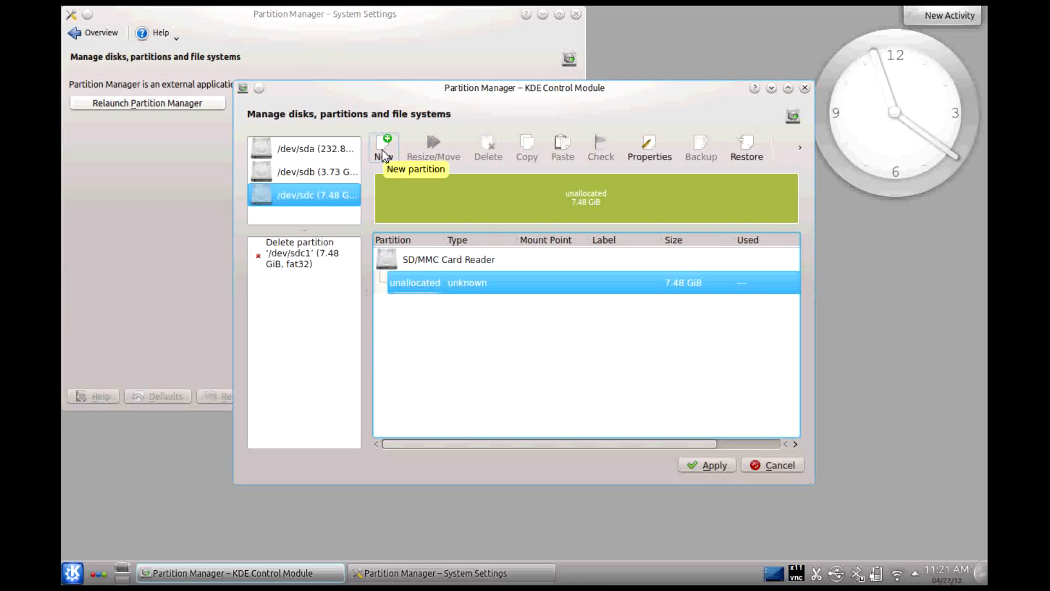
Queue a new 6000 MiB (5.86 GiB) fat32 primary partition in the unallocated space on /dev/sdc
{"action": "left_click", "coordinate": [383, 146]}
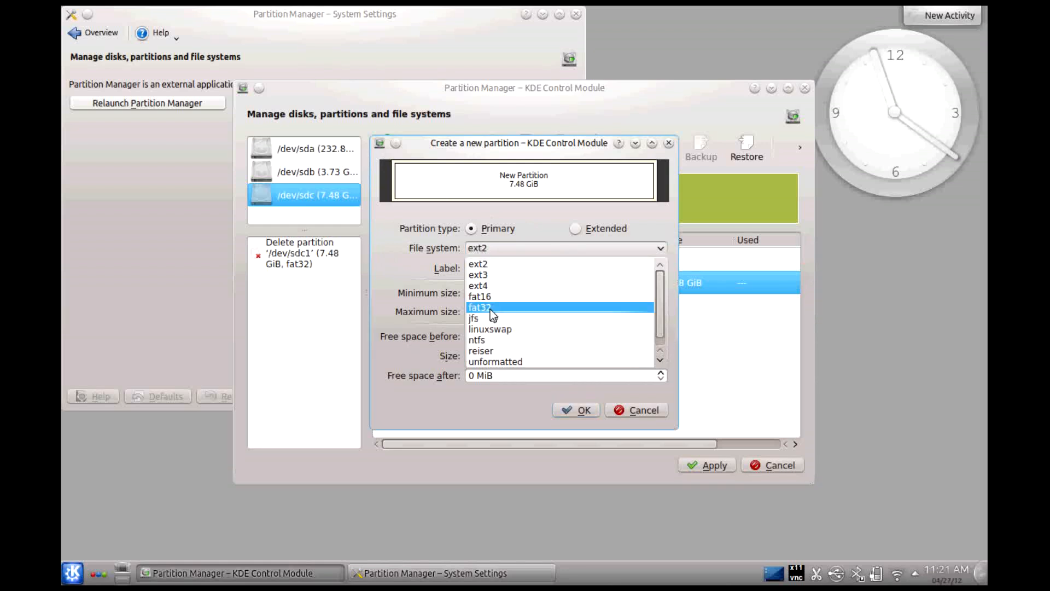
{"action": "left_click", "coordinate": [480, 306]}
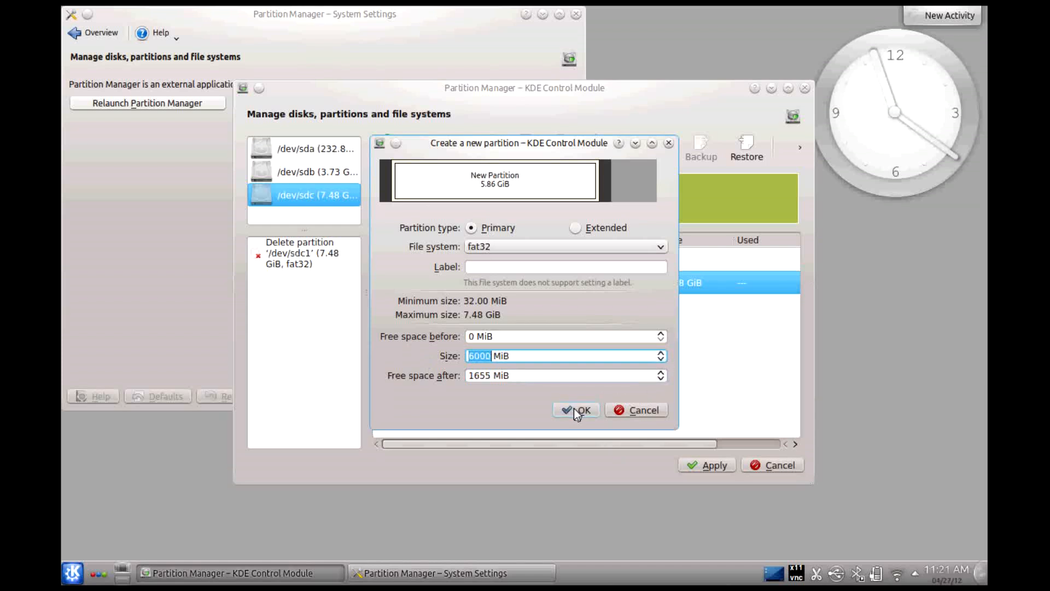
{"action": "left_click", "coordinate": [574, 409]}
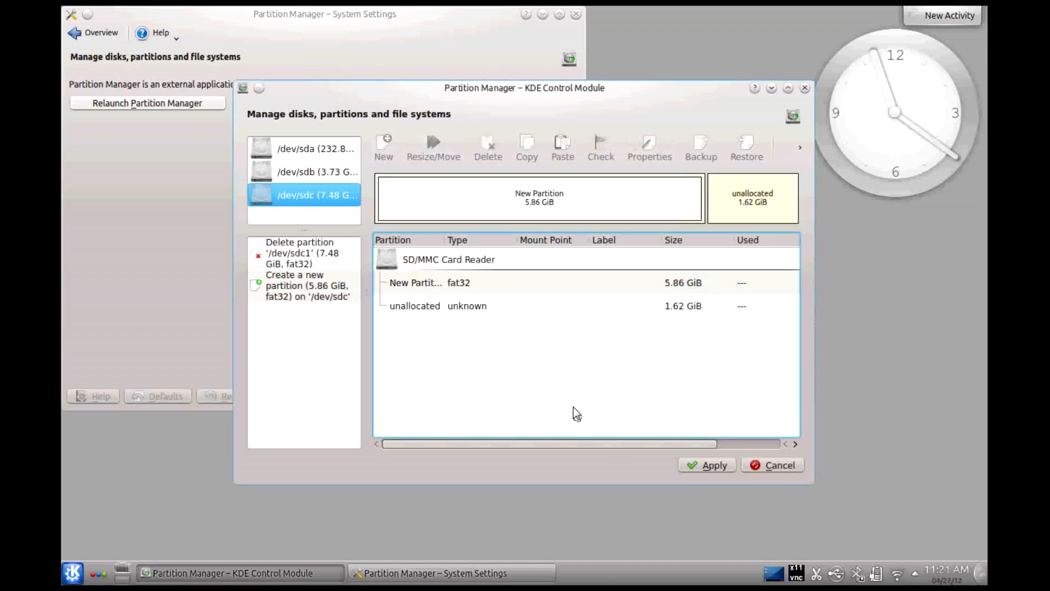
Queue a 1655 MiB (1.62 GiB) reiser partition filling the remaining unallocated space on /dev/sdc
{"action": "left_click", "coordinate": [469, 305]}
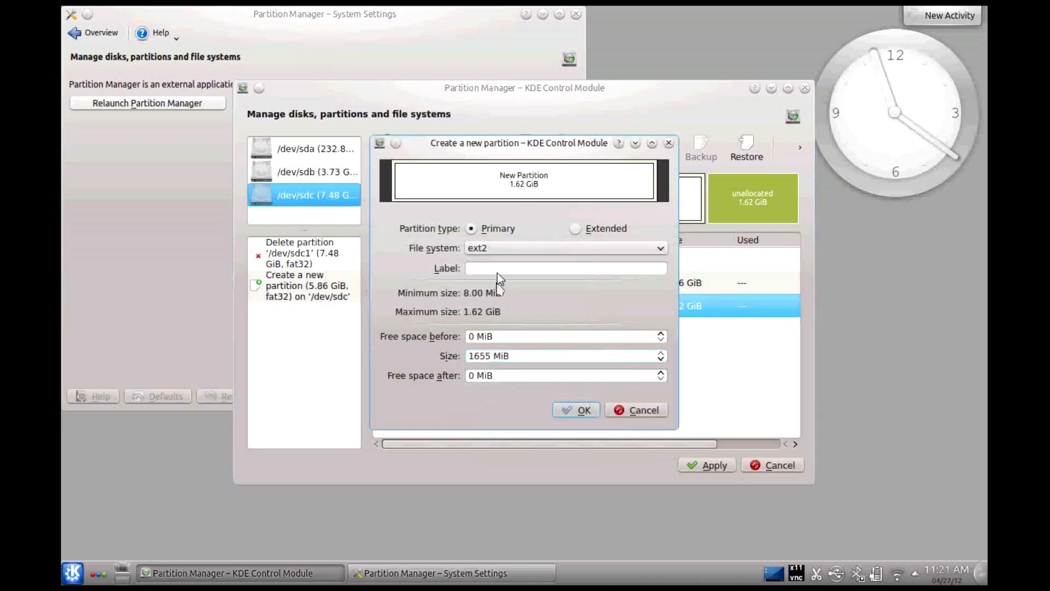
{"action": "left_click", "coordinate": [658, 249]}
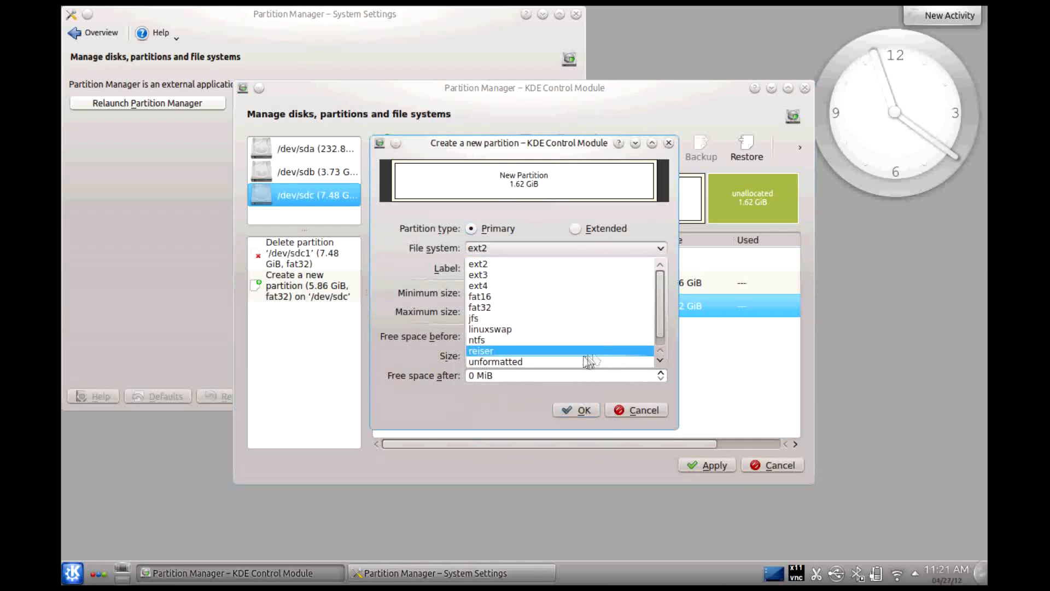
{"action": "left_click", "coordinate": [482, 350]}
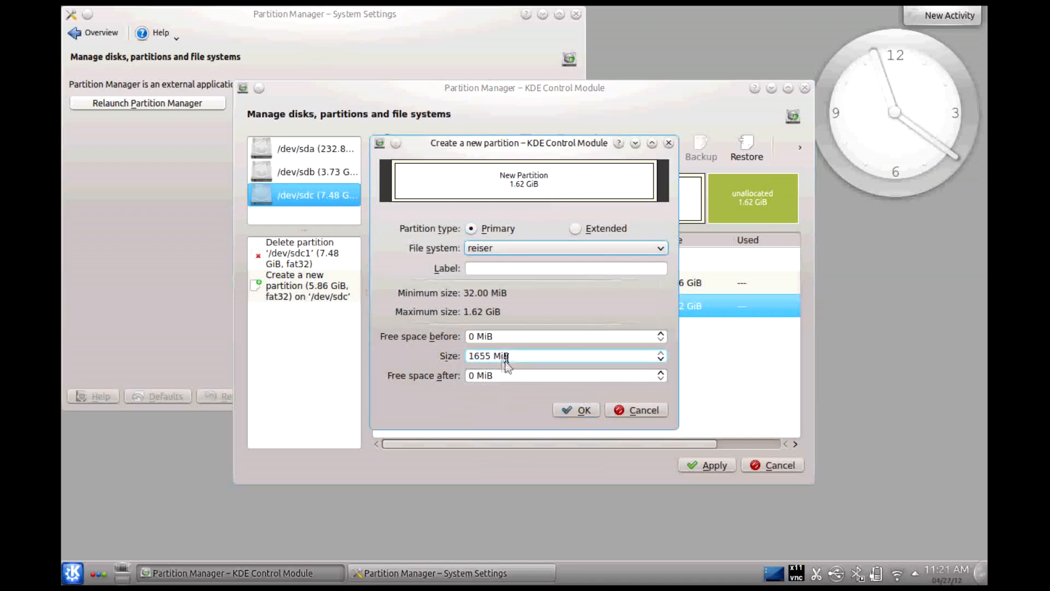
{"action": "mouse_move", "coordinate": [574, 409]}
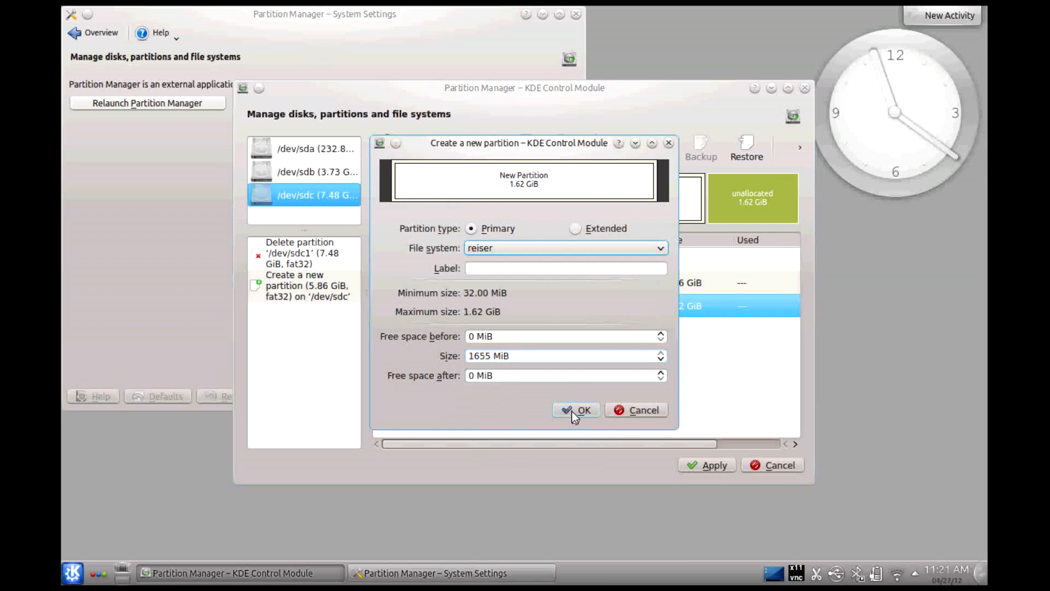
{"action": "left_click", "coordinate": [576, 409]}
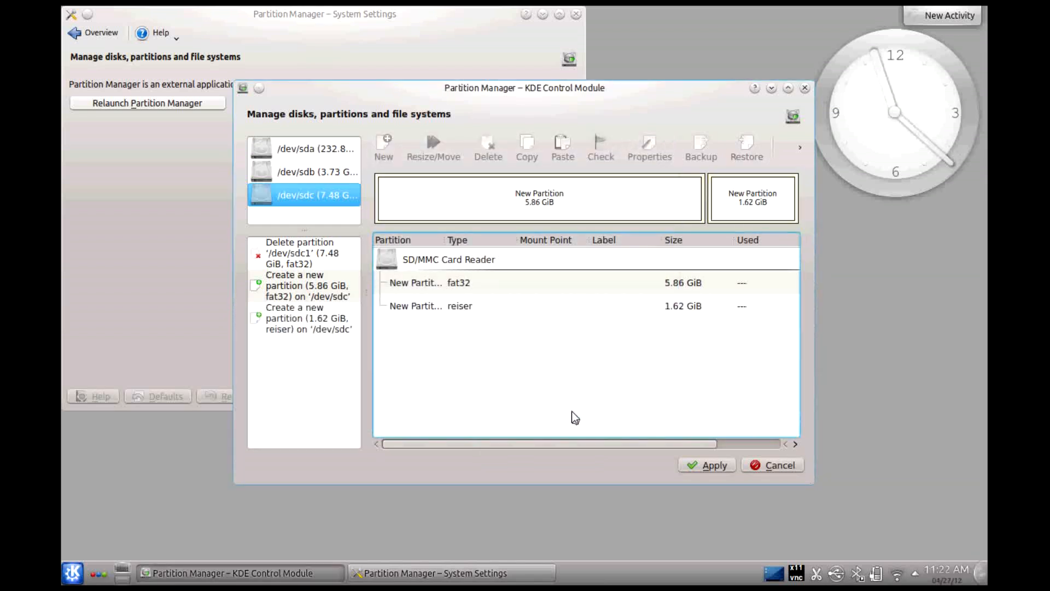
{"action": "mouse_move", "coordinate": [663, 343]}
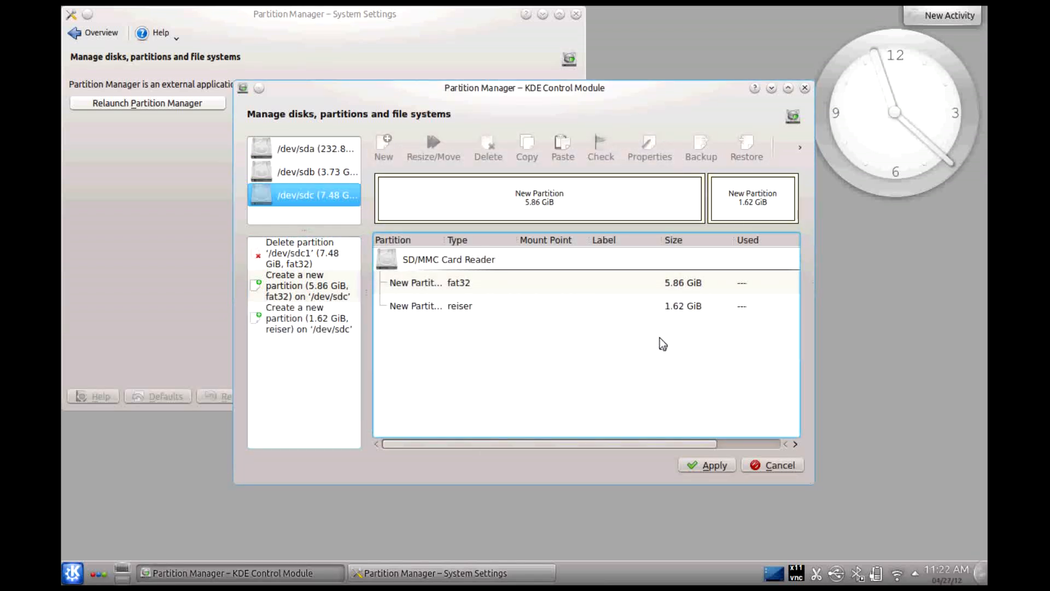
Apply the pending operations and confirm permanently modifying /dev/sdc
{"action": "left_click", "coordinate": [705, 465]}
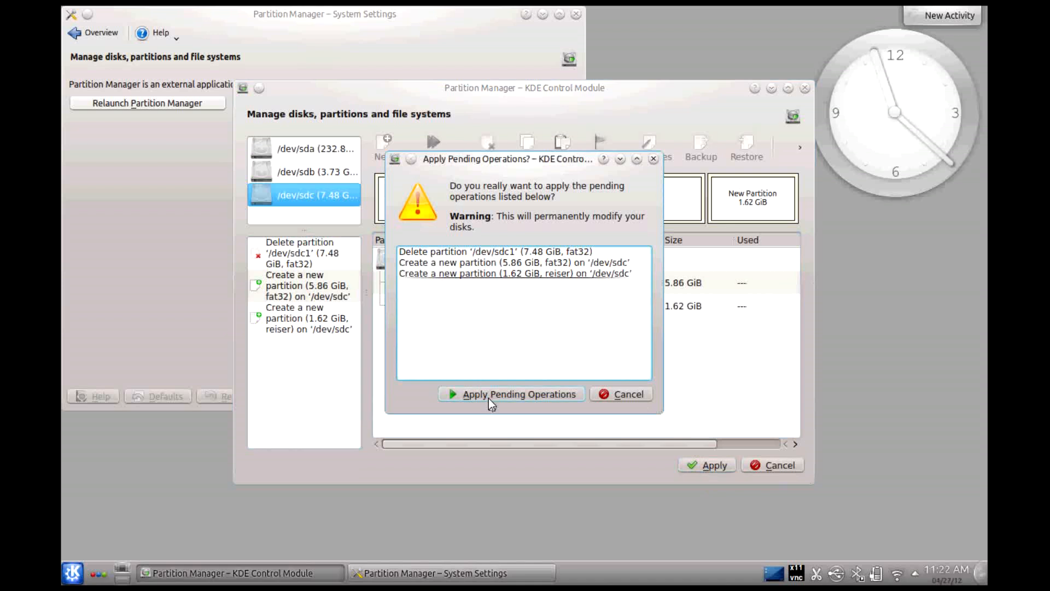
{"action": "left_click", "coordinate": [512, 394]}
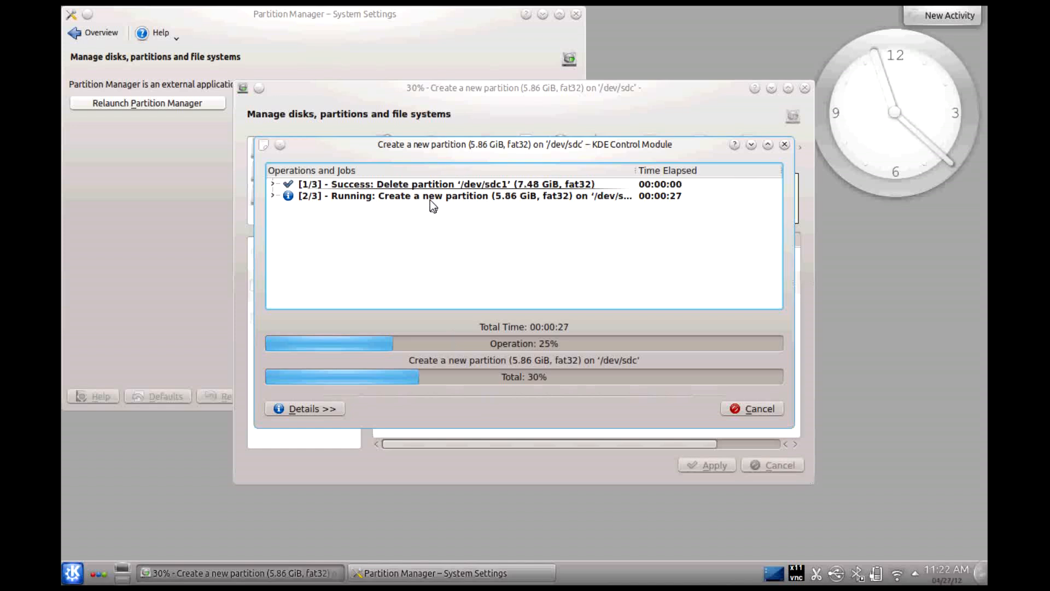
{"action": "mouse_move", "coordinate": [539, 415]}
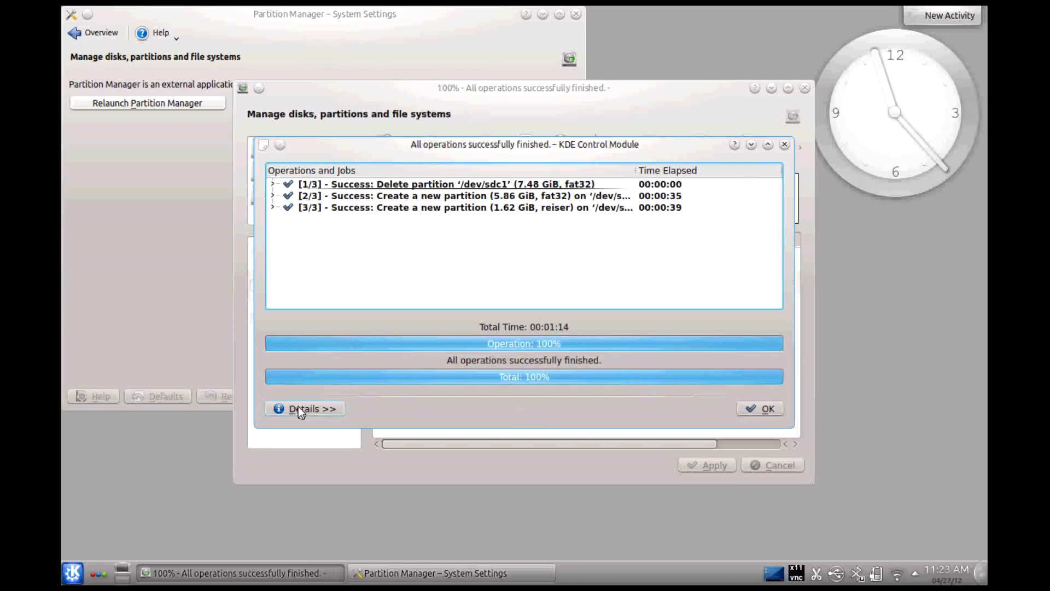
Review the detailed operations log to its end, then dismiss the successful results report
{"action": "left_click", "coordinate": [304, 408]}
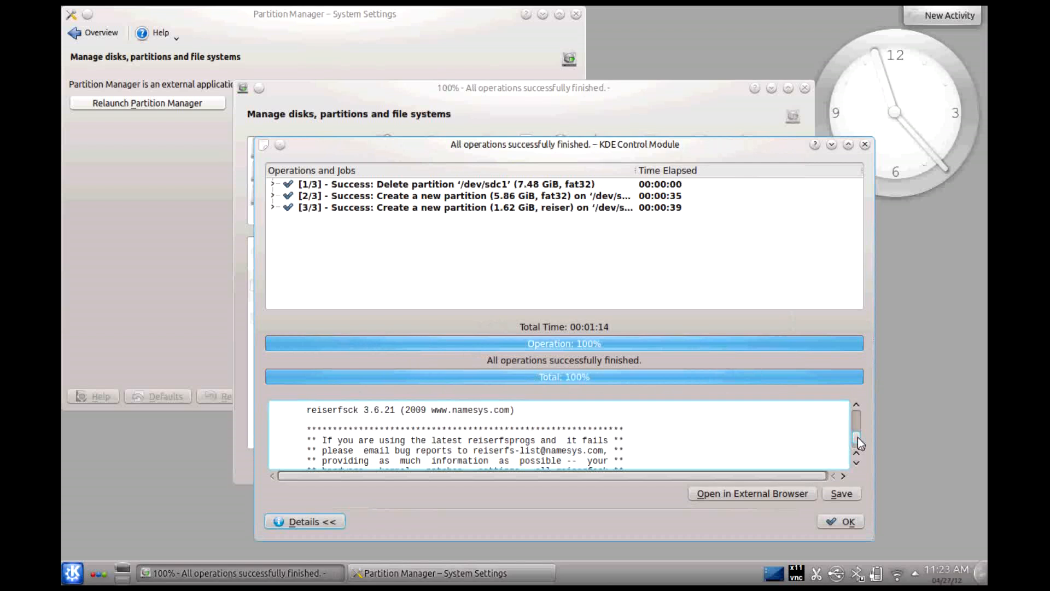
{"action": "scroll", "scroll_direction": "down", "scroll_amount": 3}
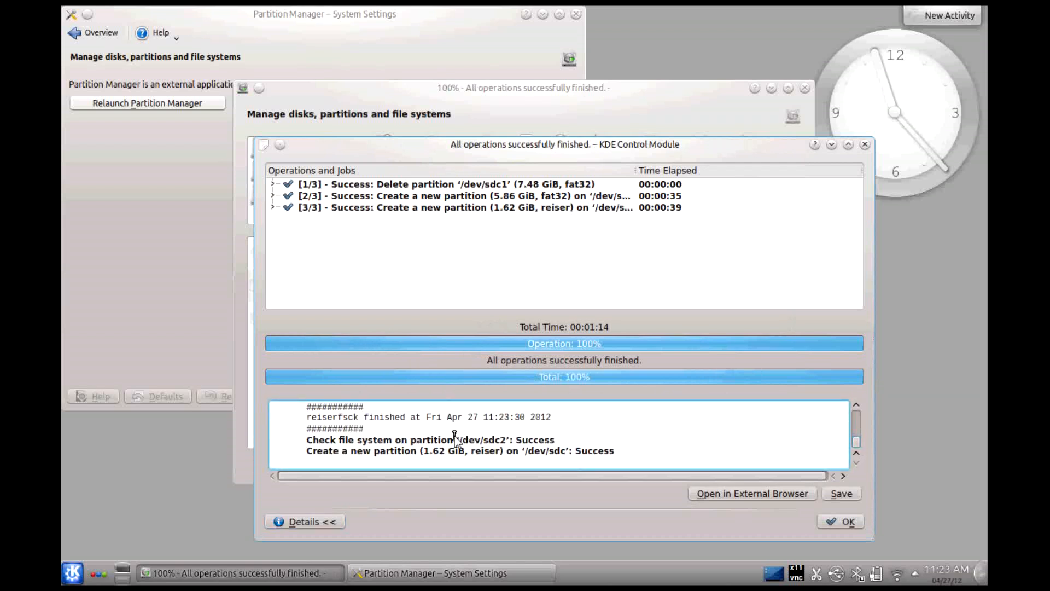
{"action": "left_click", "coordinate": [846, 520]}
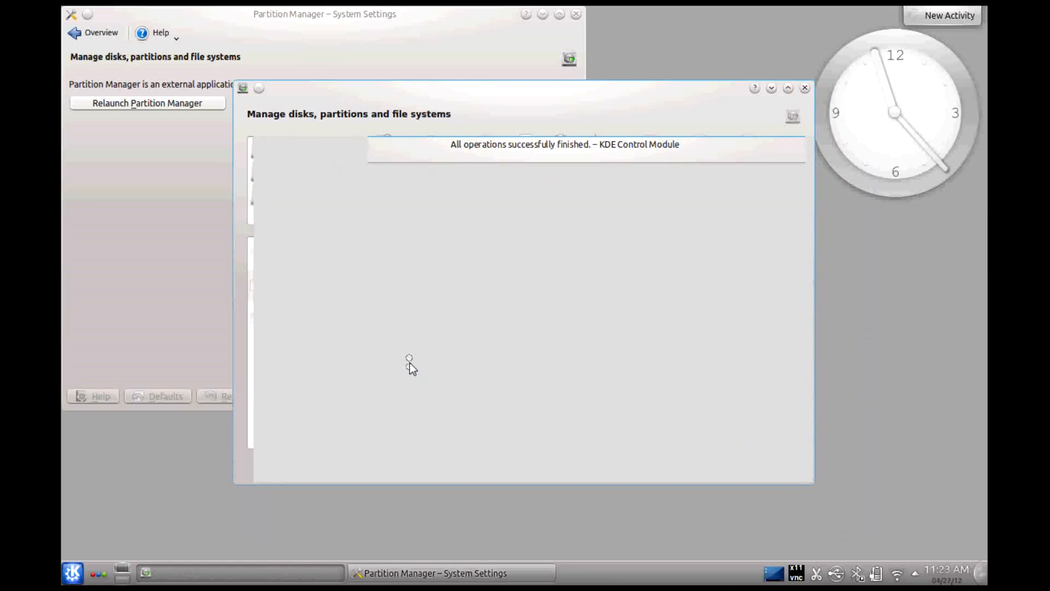
{"action": "mouse_move", "coordinate": [410, 366]}
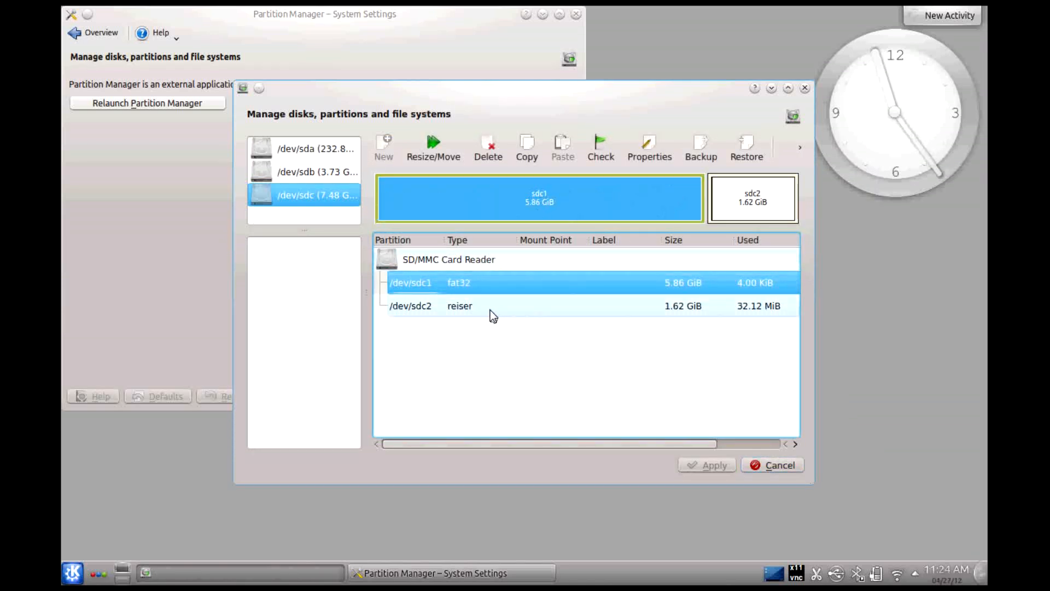
Select /dev/sdc2 to inspect the new 1.62 GiB reiser partition beside the 5.86 GiB fat32 sdc1
{"action": "left_click", "coordinate": [411, 305]}
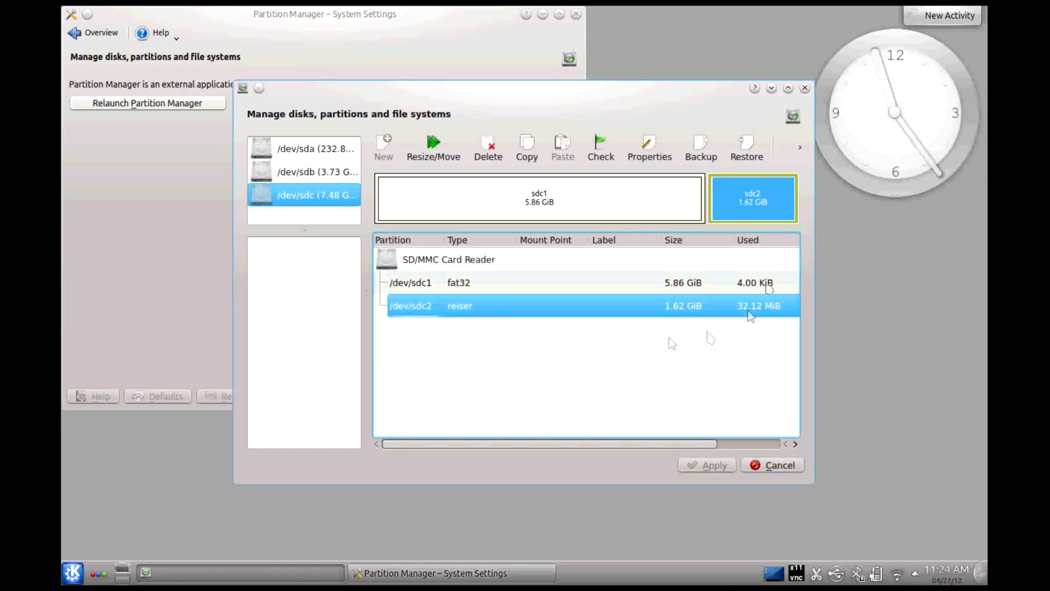
{"action": "mouse_move", "coordinate": [875, 107]}
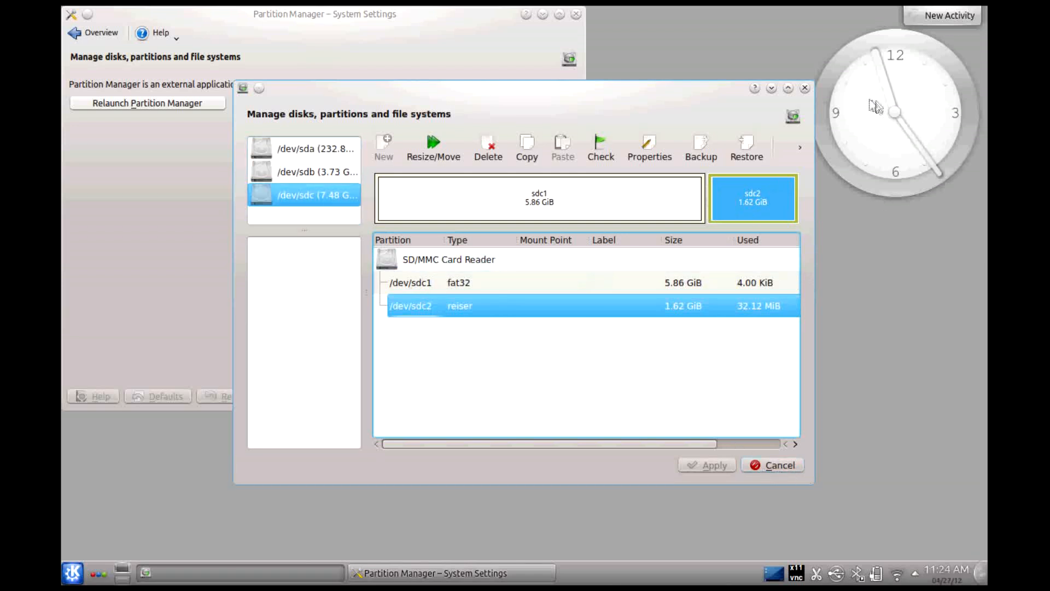